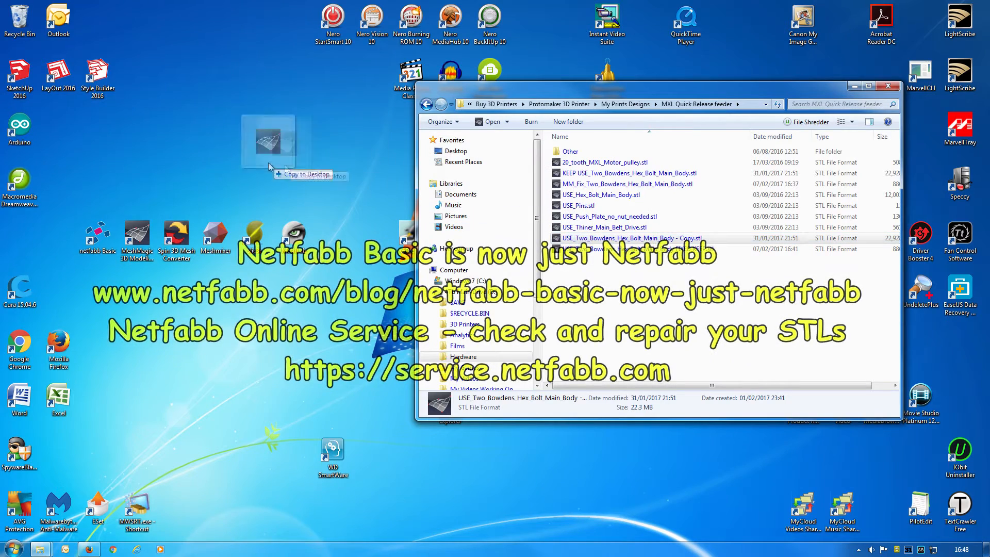
- Drop USE_Two_Bowdens_Hex_Bolt_Main_Body - Copy.stl onto the netfabb Basic shortcut to load it
left_click_drag(268, 142, 92, 218)
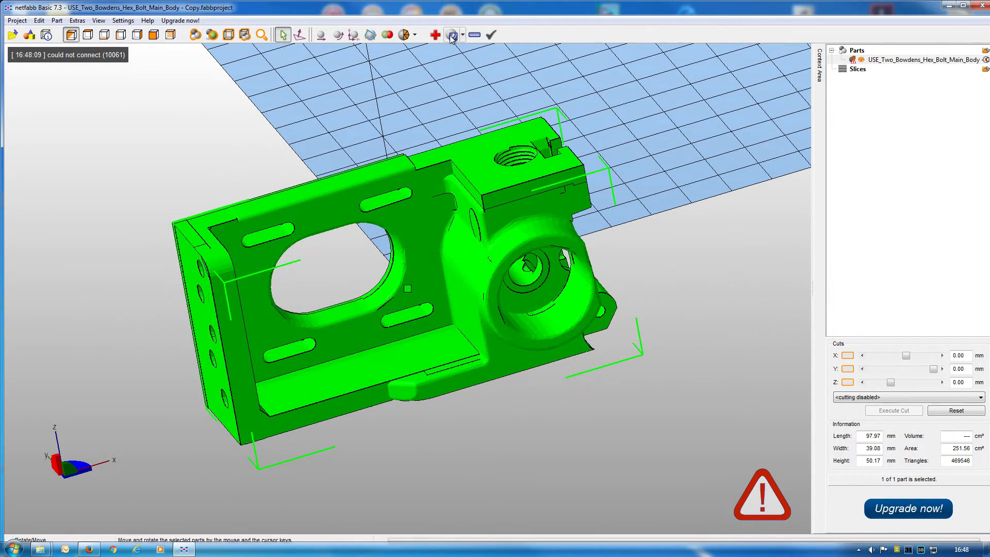
- Run netfabb's default Automatic Repair on the bracket (459786 triangles) and apply it
left_click(434, 35)
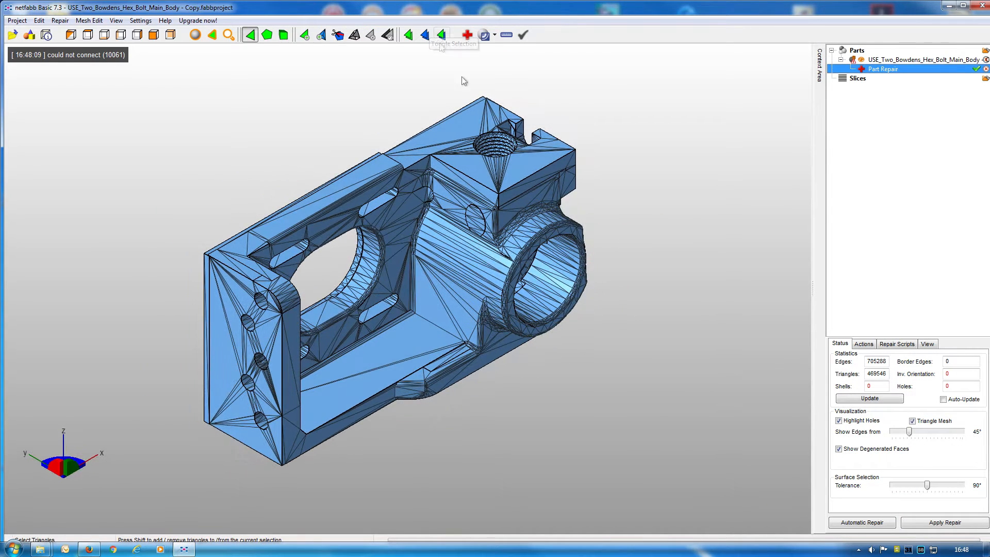
left_click(859, 522)
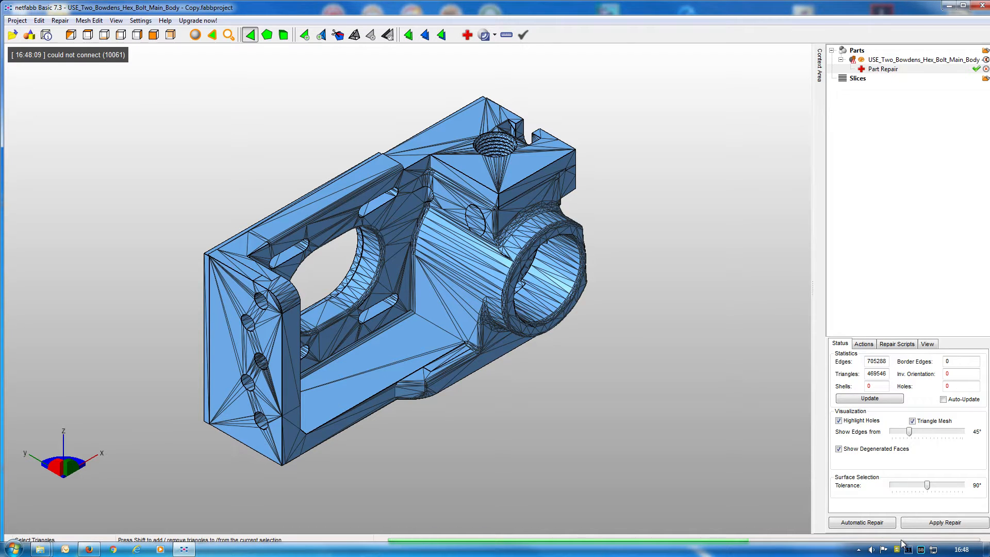
mouse_move(901, 544)
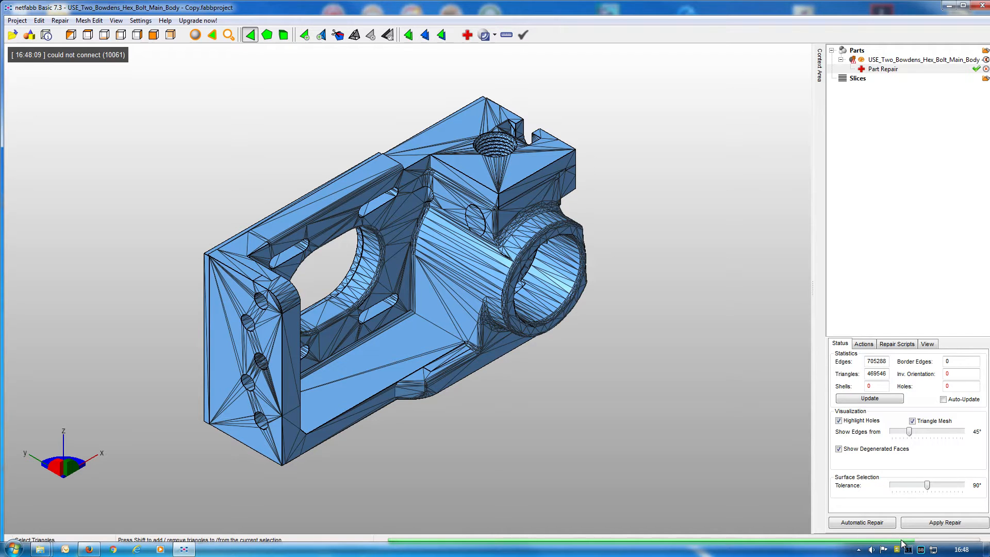
left_click(944, 522)
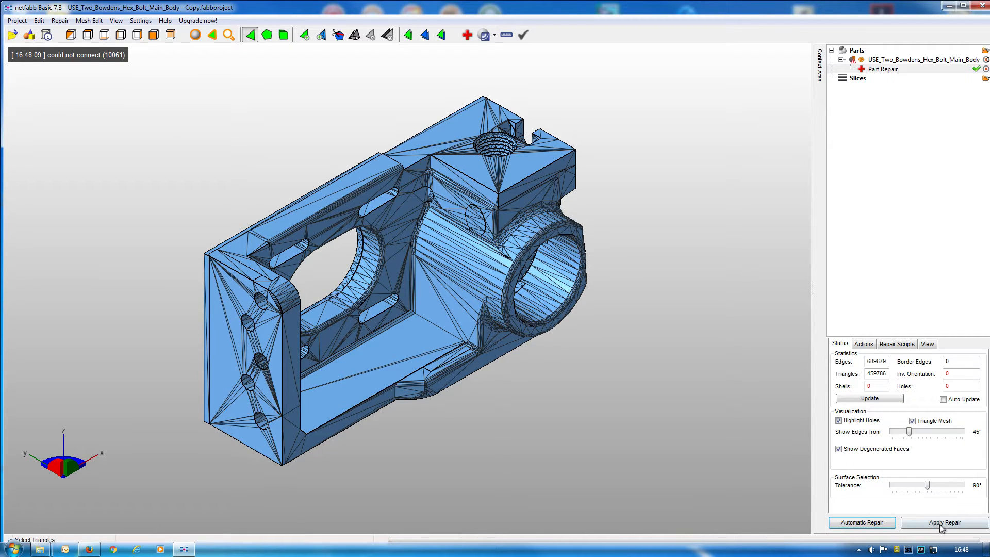
left_click(944, 521)
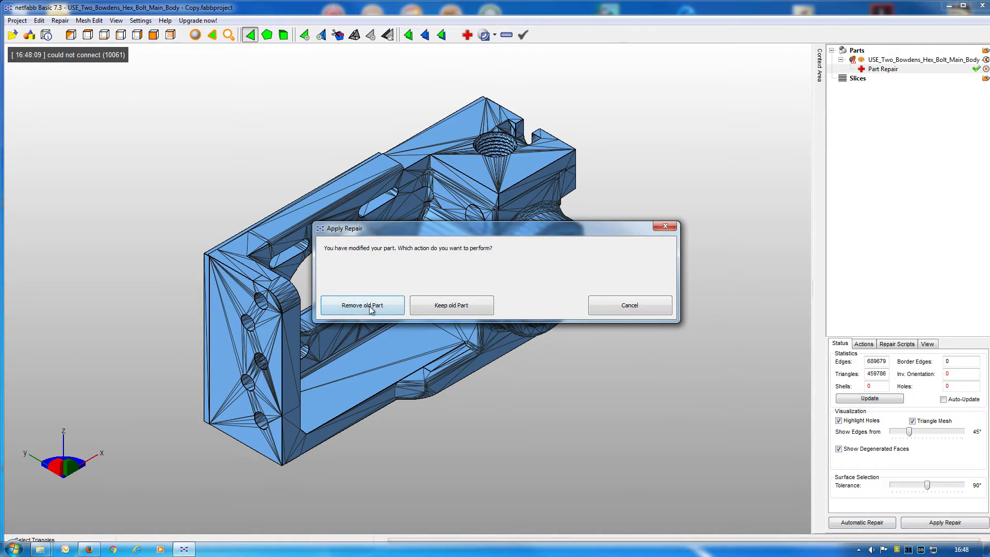
- Remove the old part in favour of the repaired bracket and bring up the part actions
left_click(362, 305)
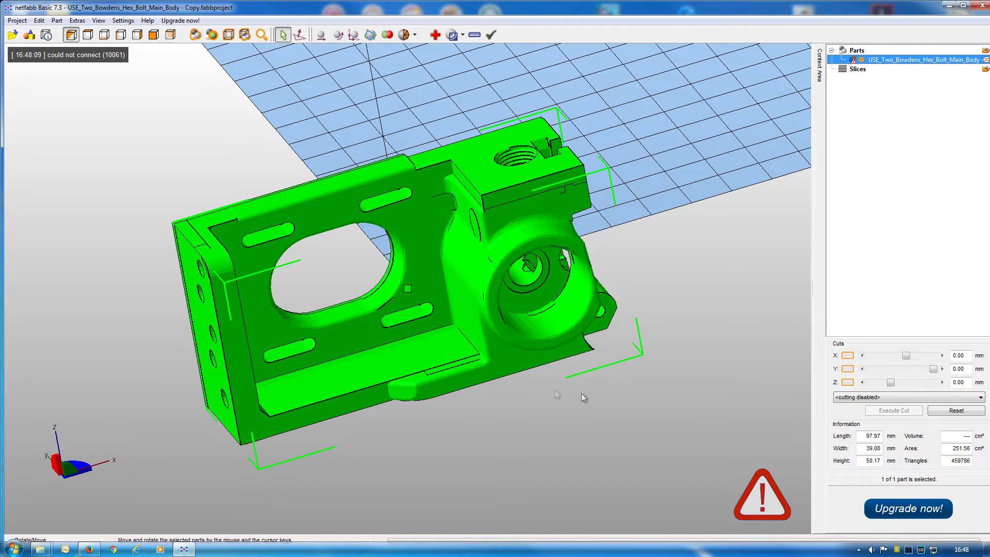
mouse_move(766, 518)
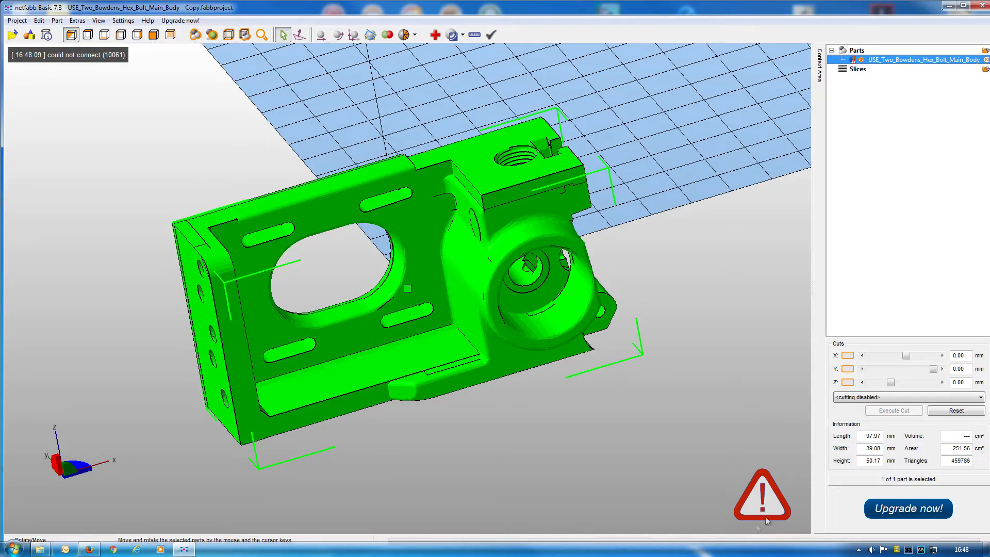
mouse_move(633, 358)
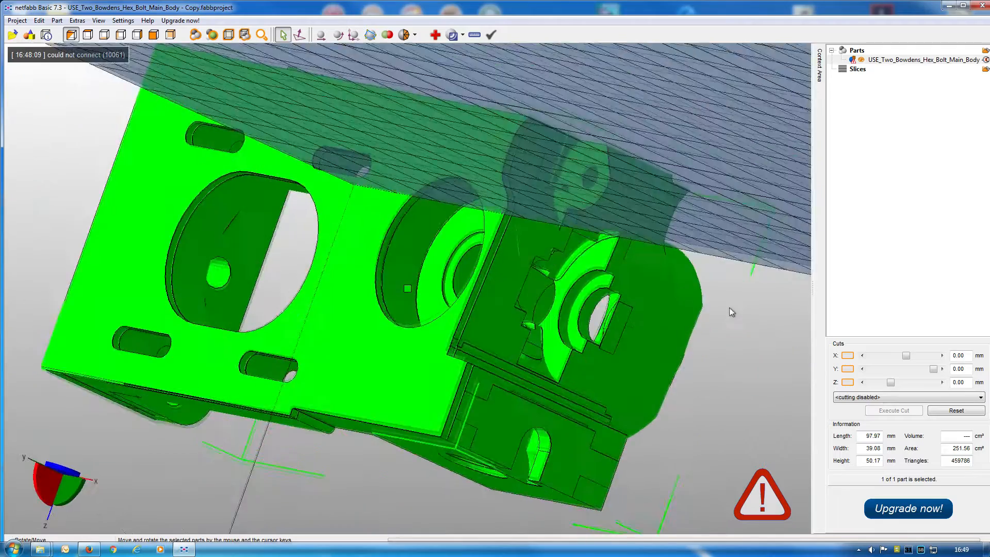
right_click(661, 302)
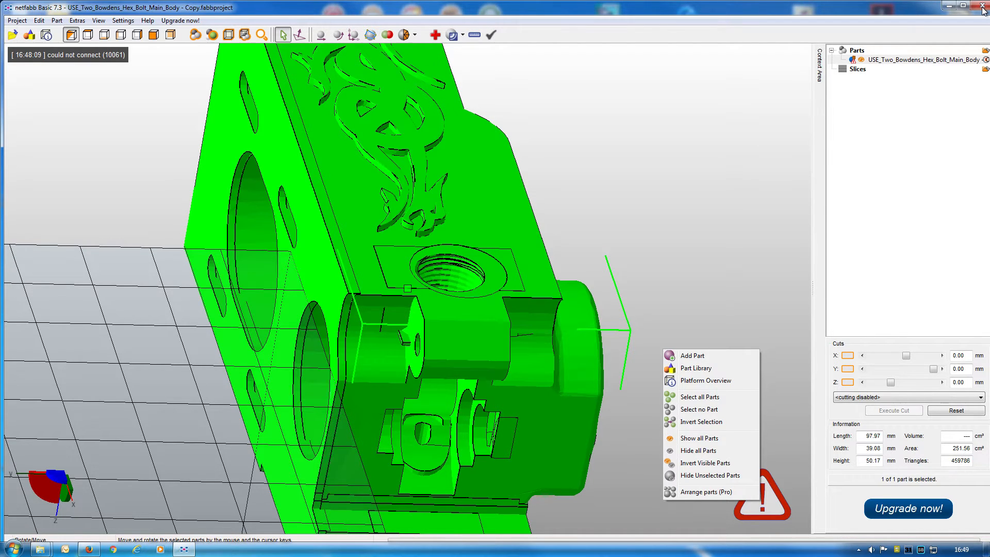
- Exit netfabb Basic, answering No to saving the project changes
left_click(982, 6)
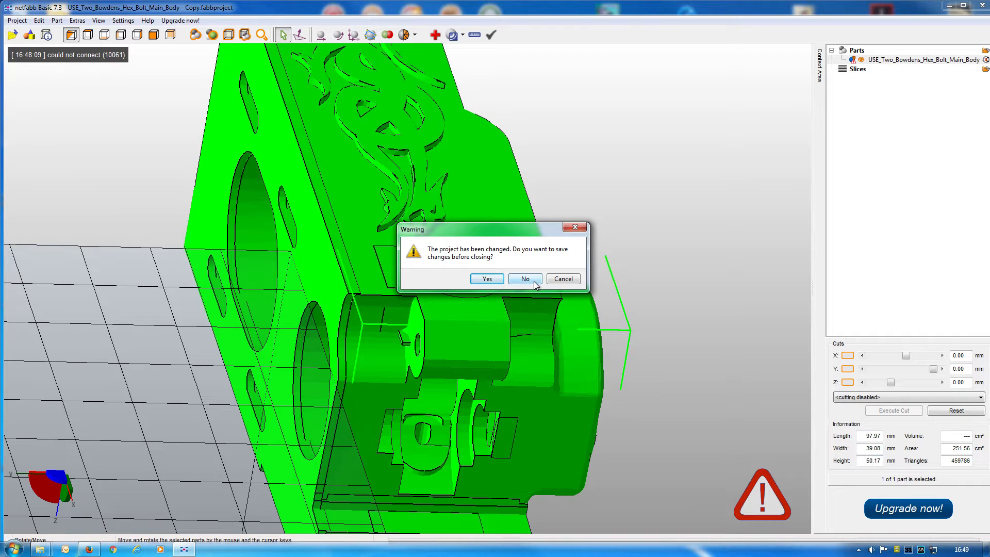
mouse_move(563, 279)
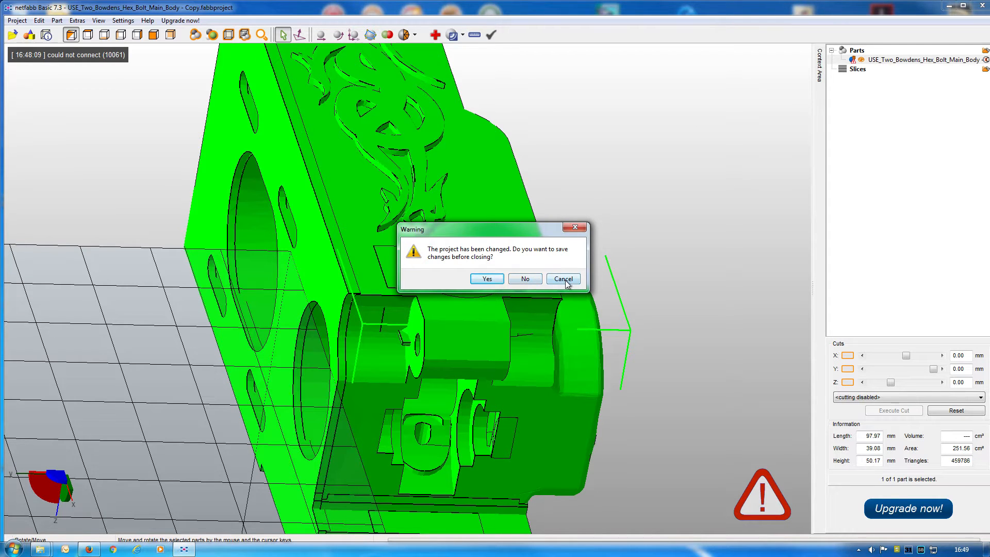
left_click(562, 279)
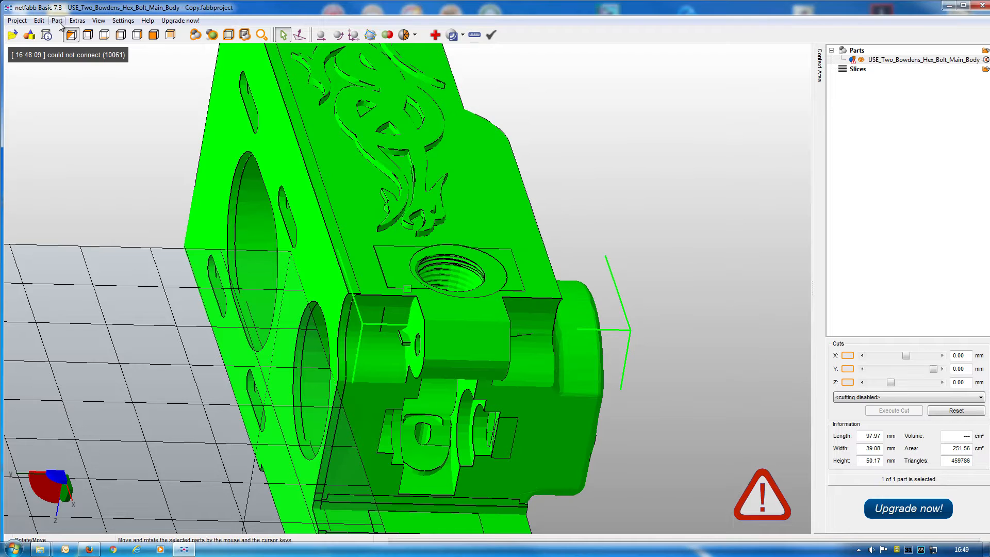
left_click(56, 21)
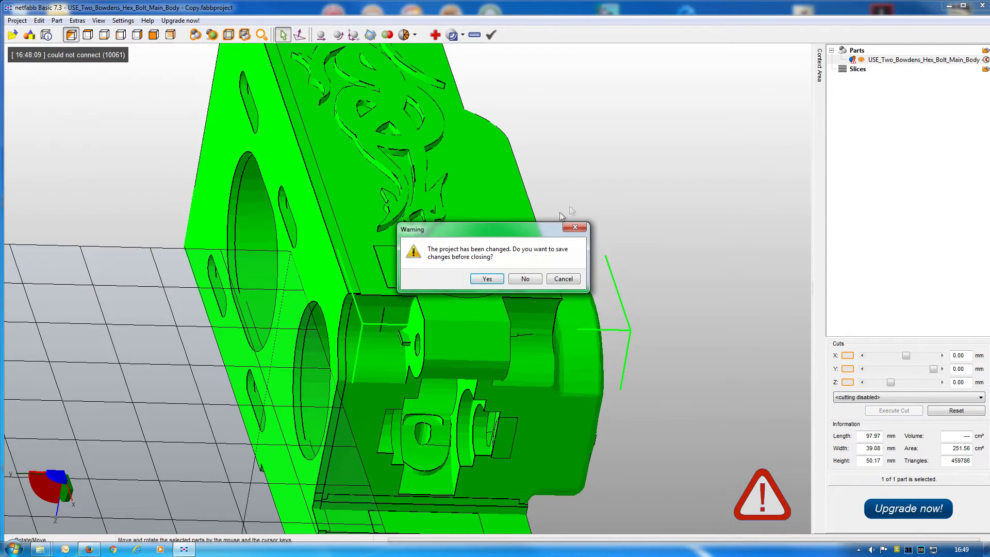
left_click(524, 278)
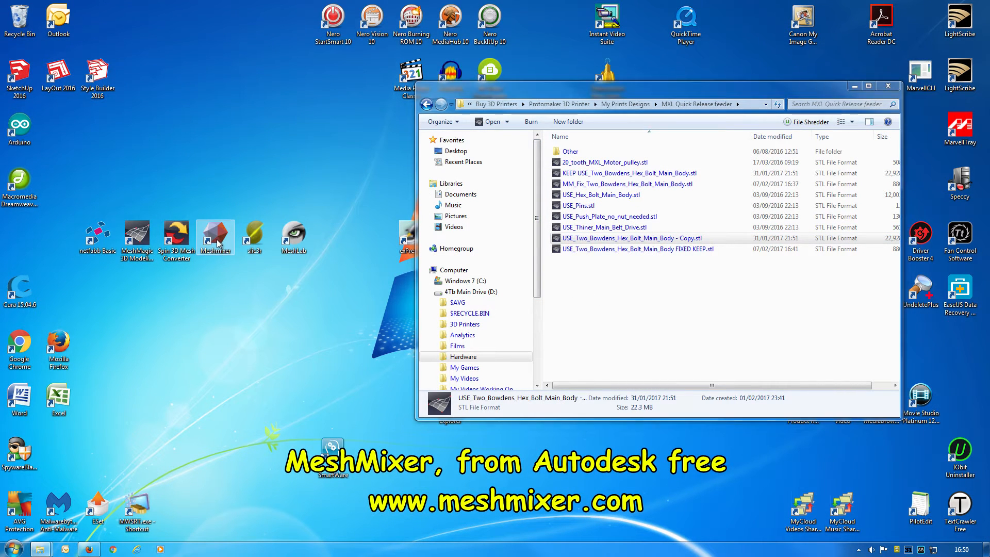
- Launch Meshmixer and import USE_Two_Bowdens_Hex_Bolt_Main_Body - Copy.stl (about 469546 triangles)
double_click(216, 234)
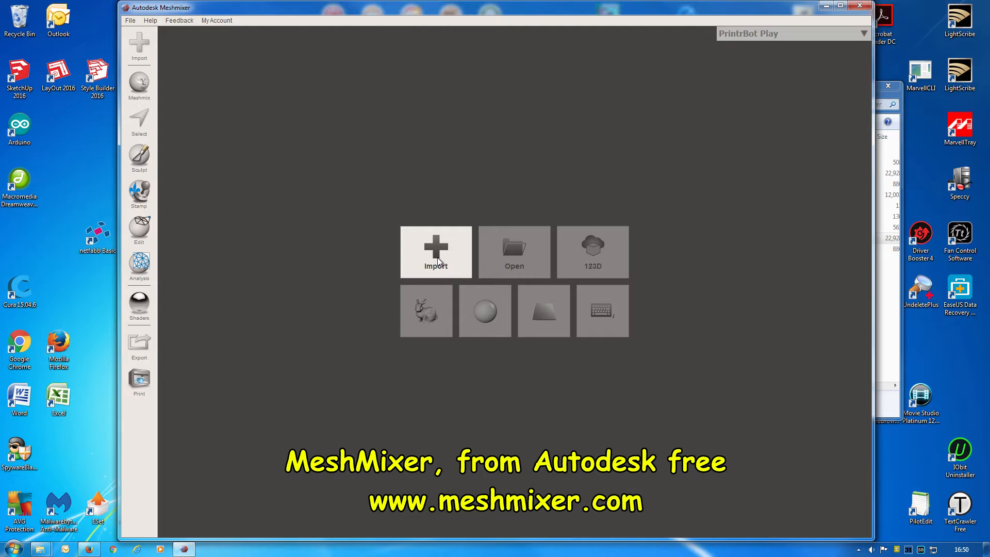
left_click(435, 252)
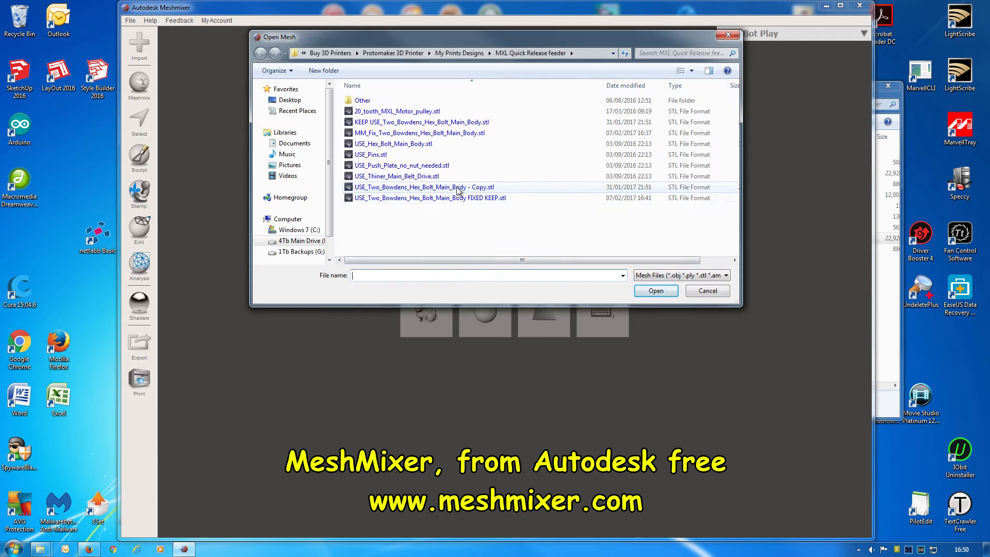
left_click(424, 186)
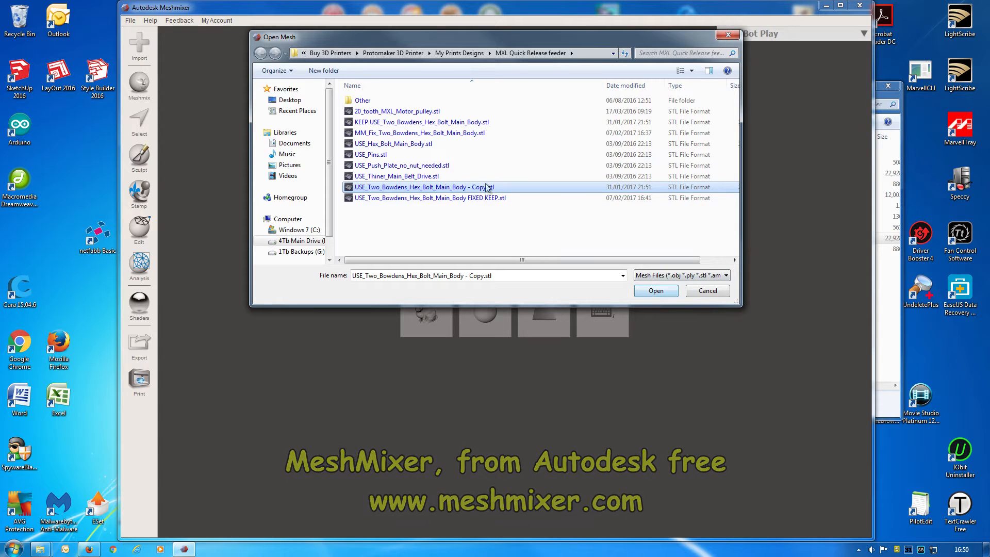
mouse_move(464, 198)
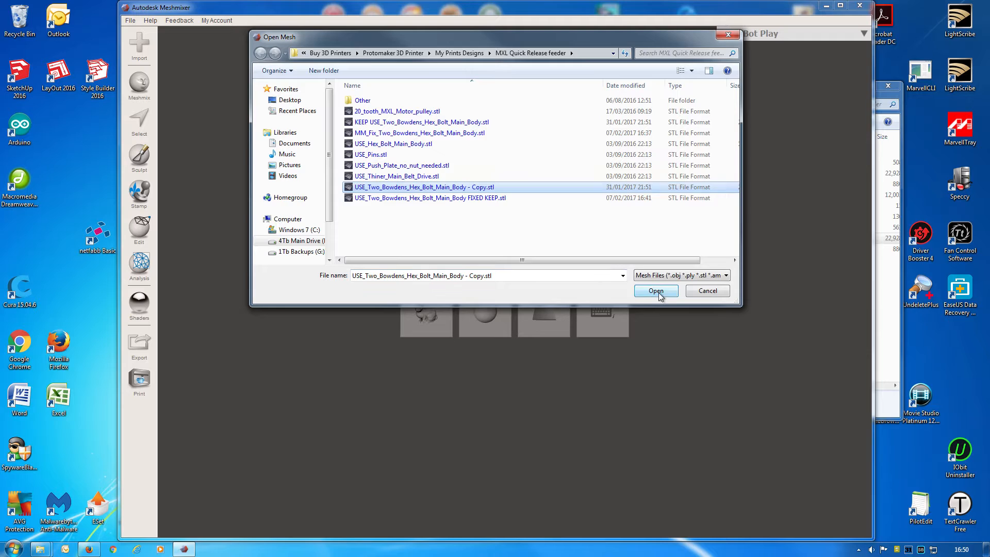
left_click(656, 290)
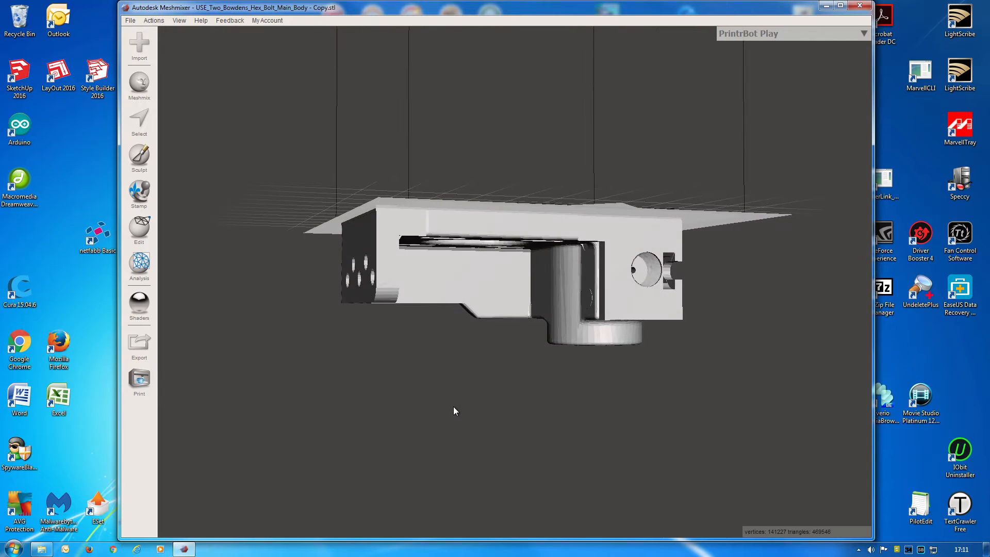
- Browse the Edit and Actions menus, then show the Analysis tool list
left_click(139, 229)
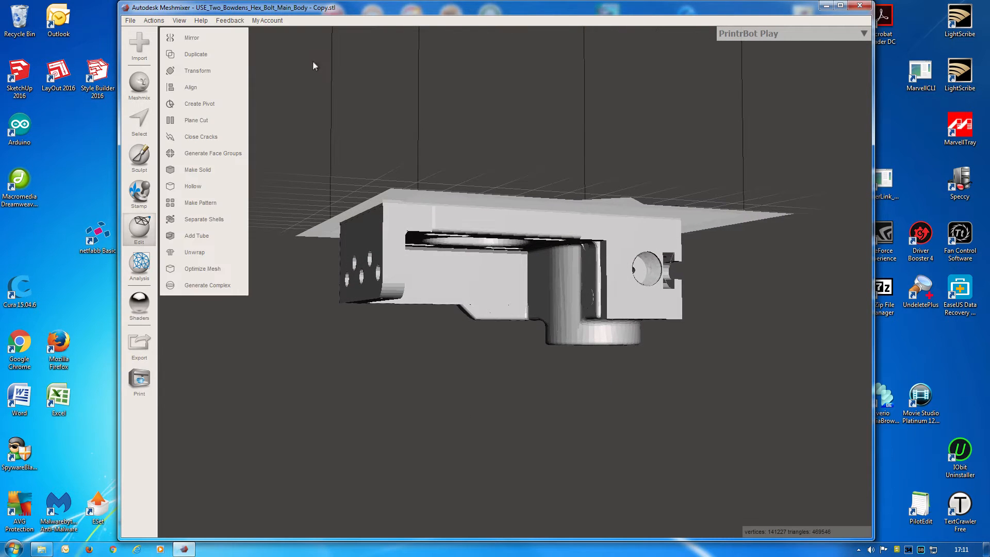
mouse_move(154, 5)
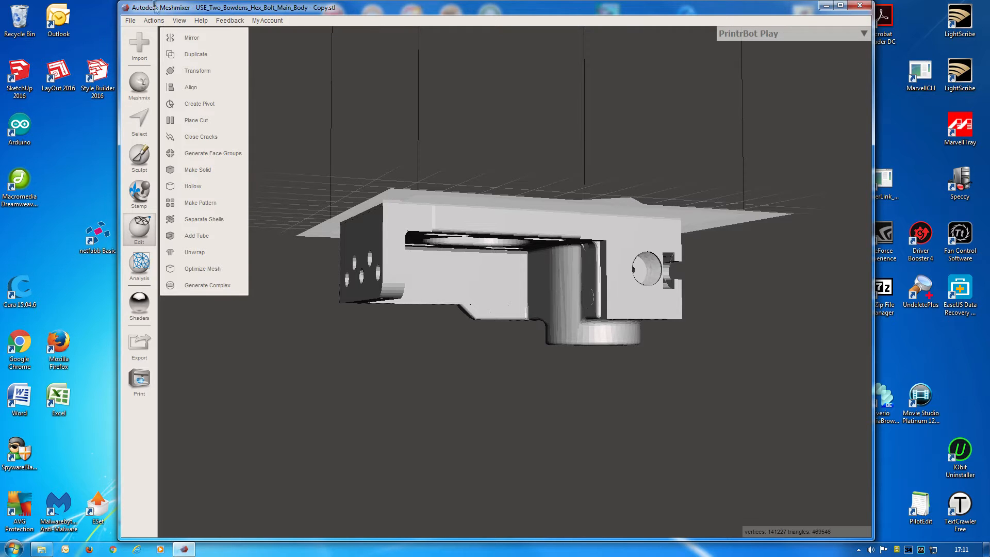
left_click(154, 21)
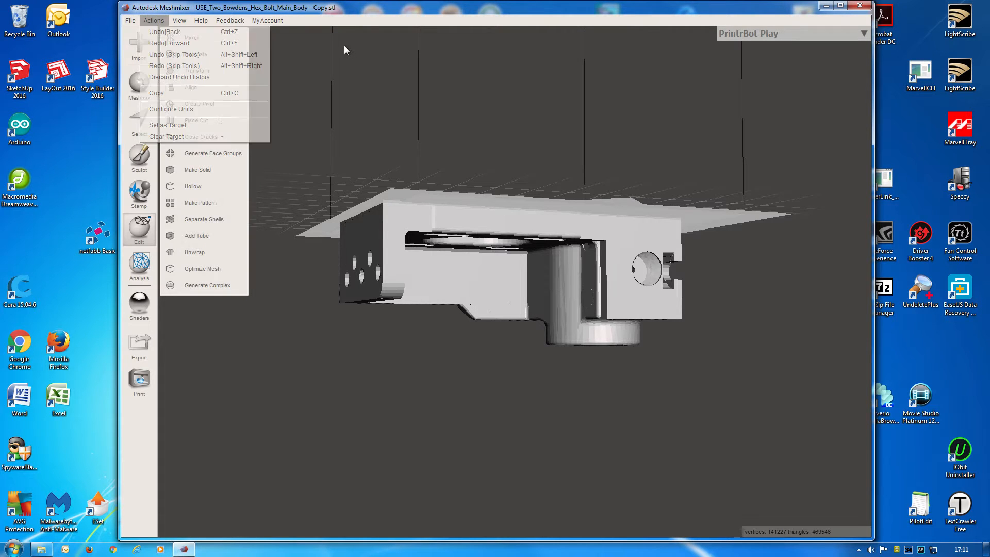
left_click(154, 21)
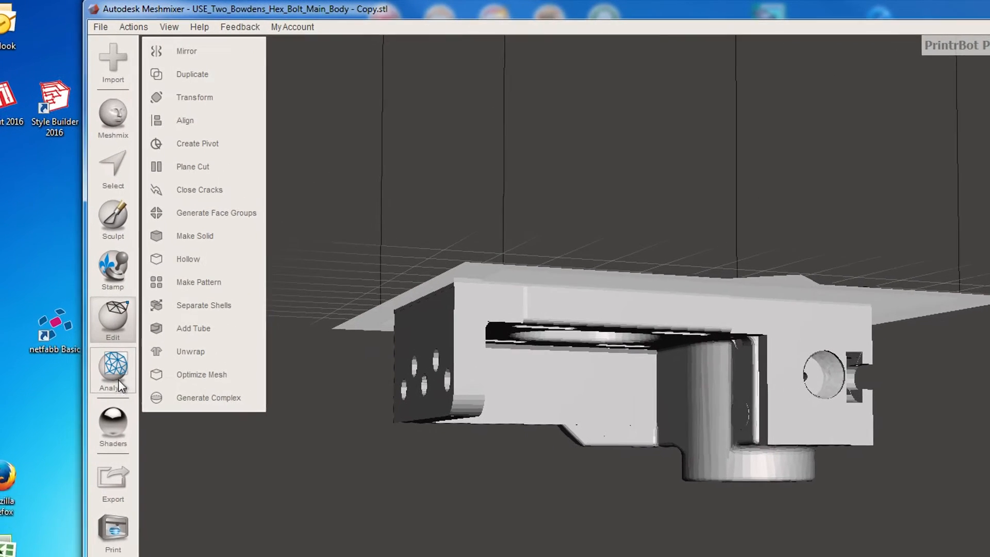
left_click(112, 371)
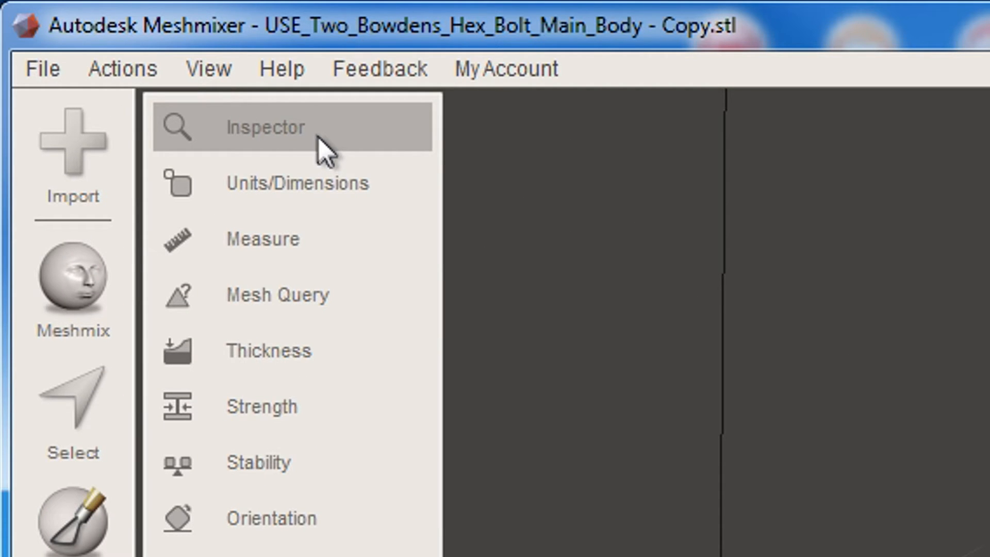
mouse_move(309, 143)
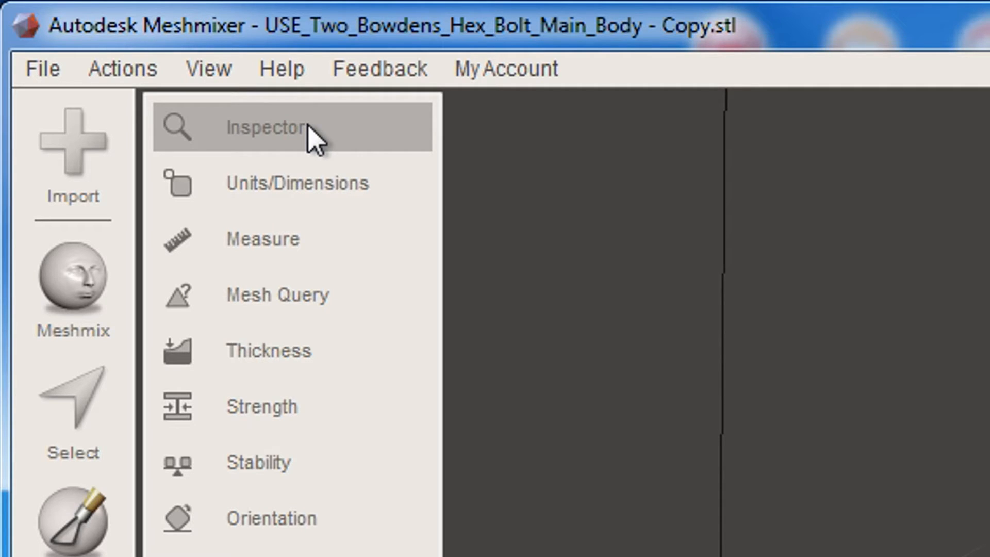
- Auto Repair All defects in the Inspector with flat hole fill and finish with Done
left_click(271, 127)
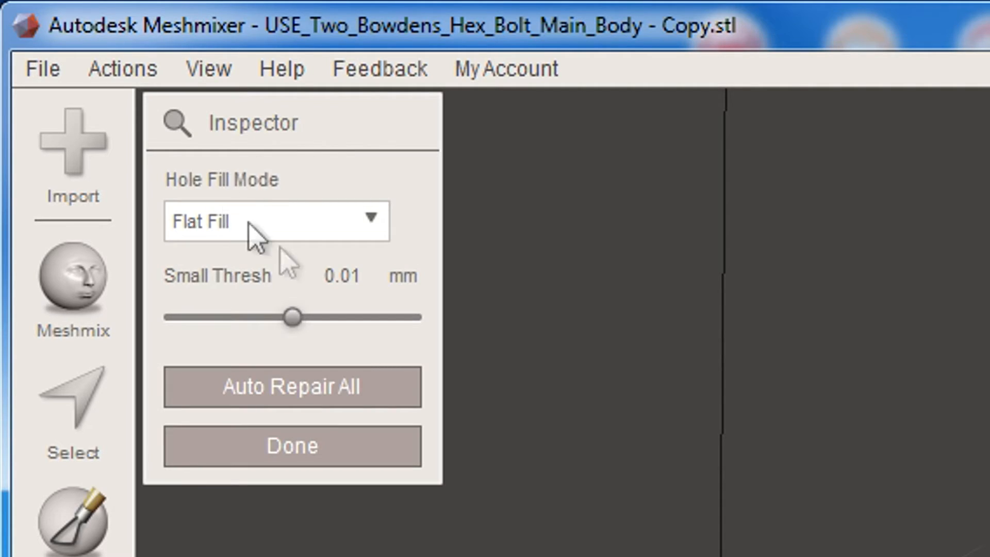
mouse_move(338, 325)
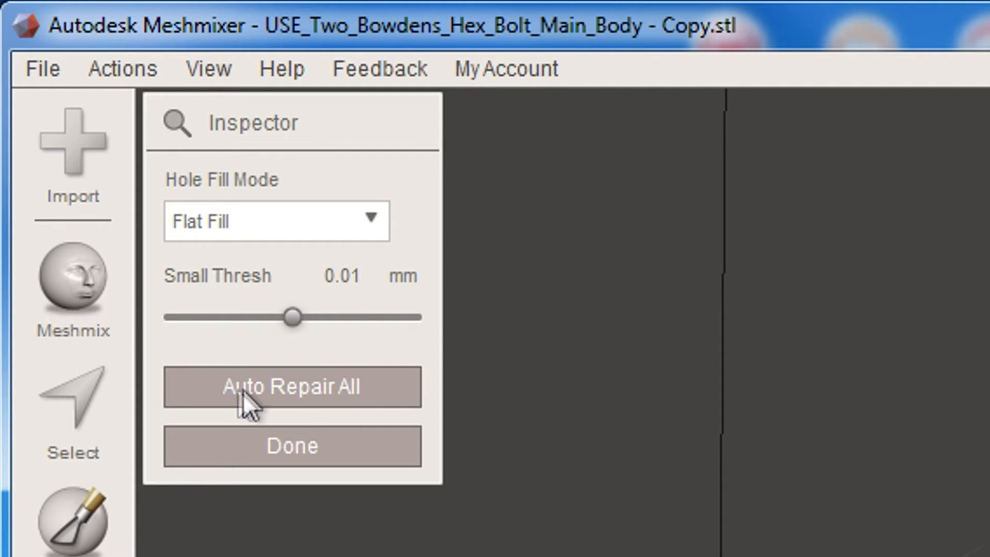
mouse_move(344, 404)
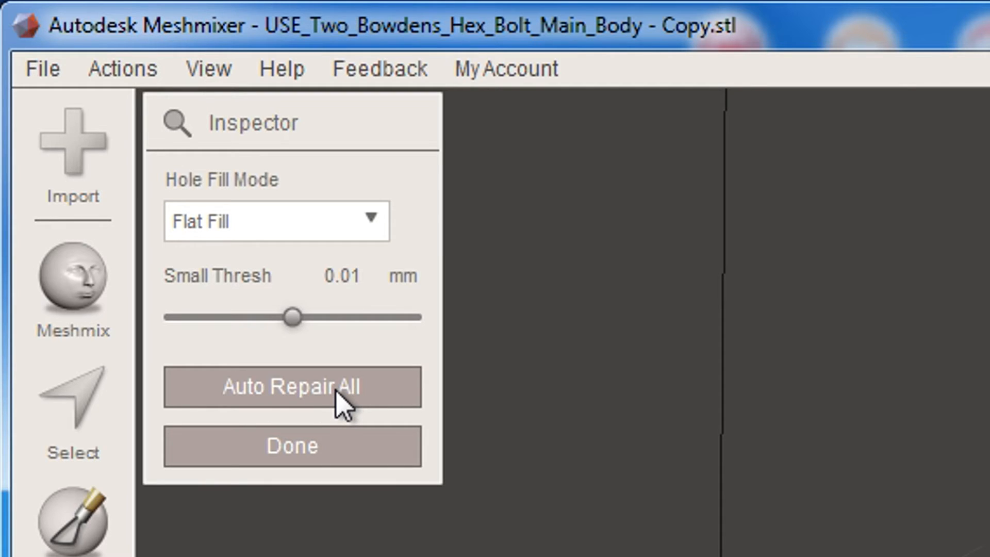
mouse_move(292, 334)
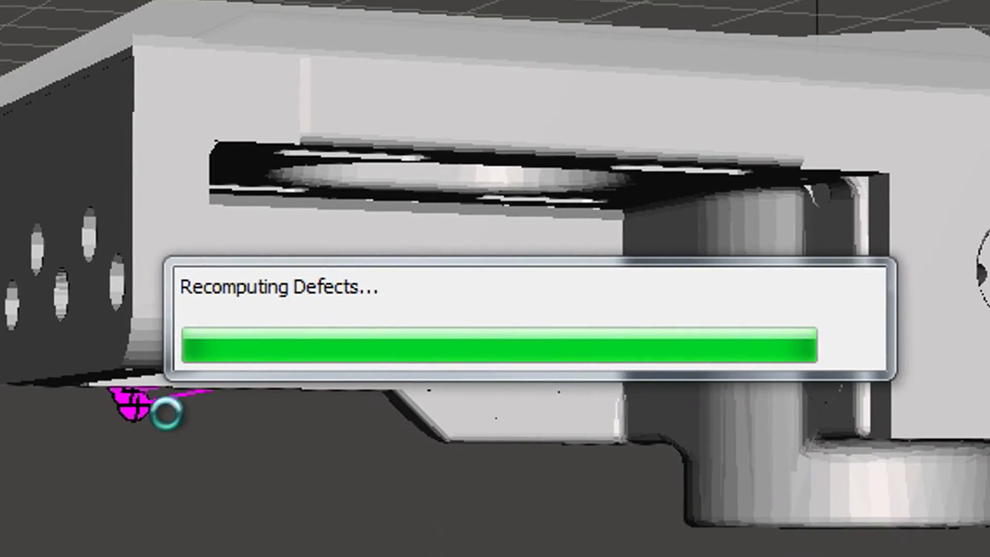
mouse_move(169, 458)
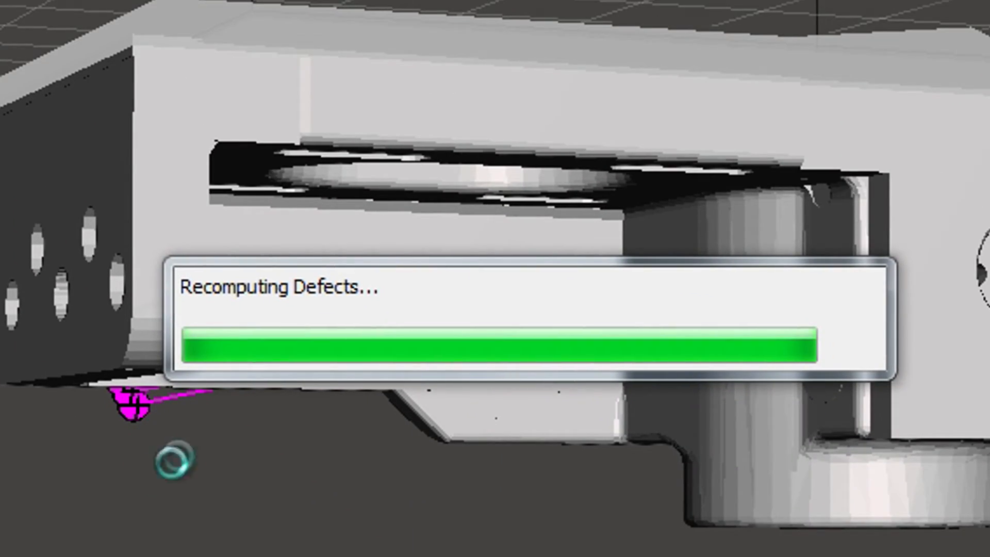
mouse_move(373, 505)
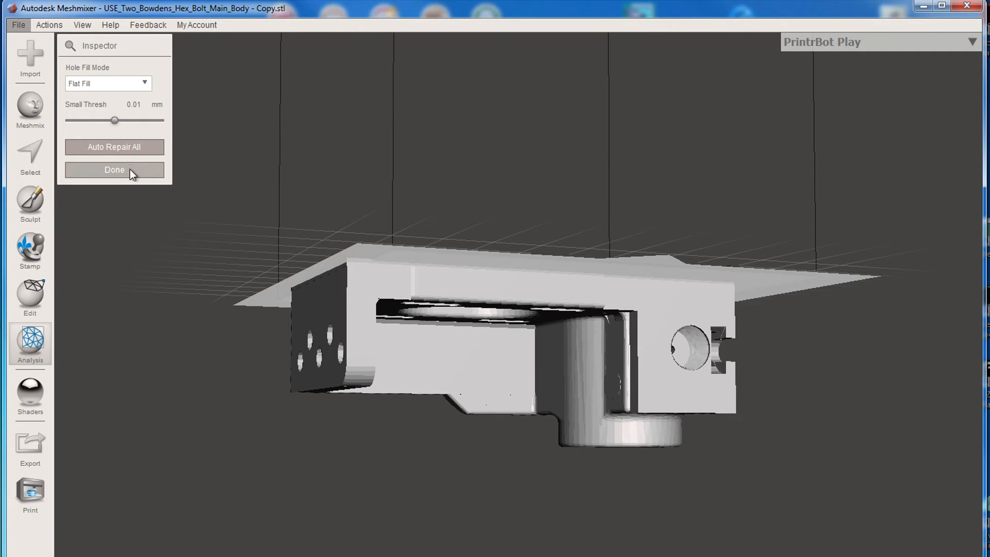
left_click(114, 169)
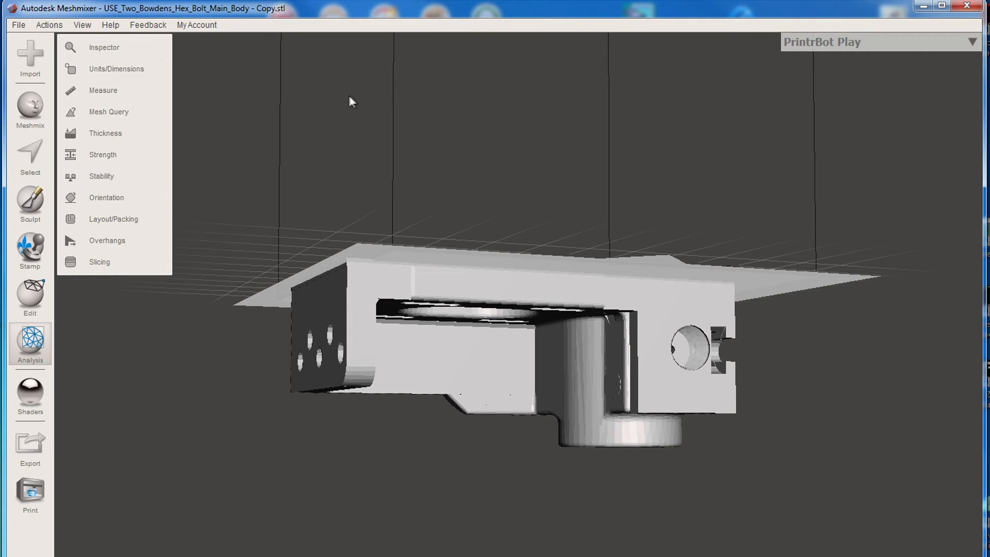
mouse_move(19, 24)
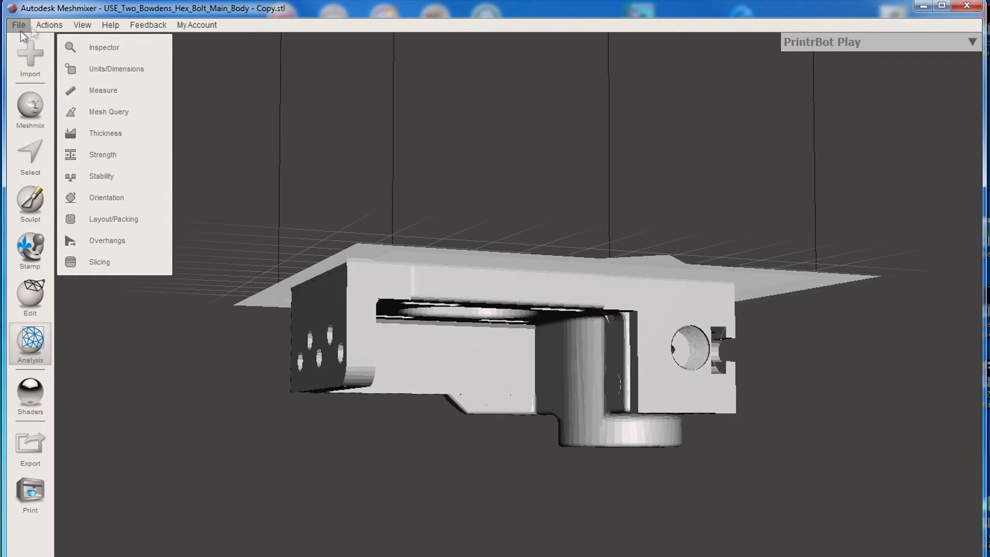
- Export the repaired mesh as 2_Two_Bowdens_Hex_Bolt_Main_Body FIXED KEEP.stl
left_click(19, 25)
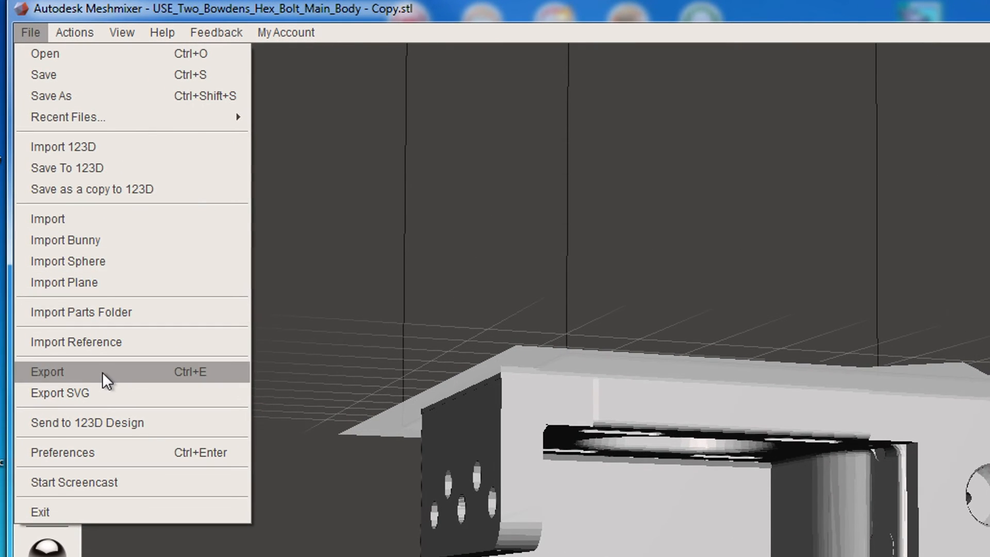
left_click(47, 371)
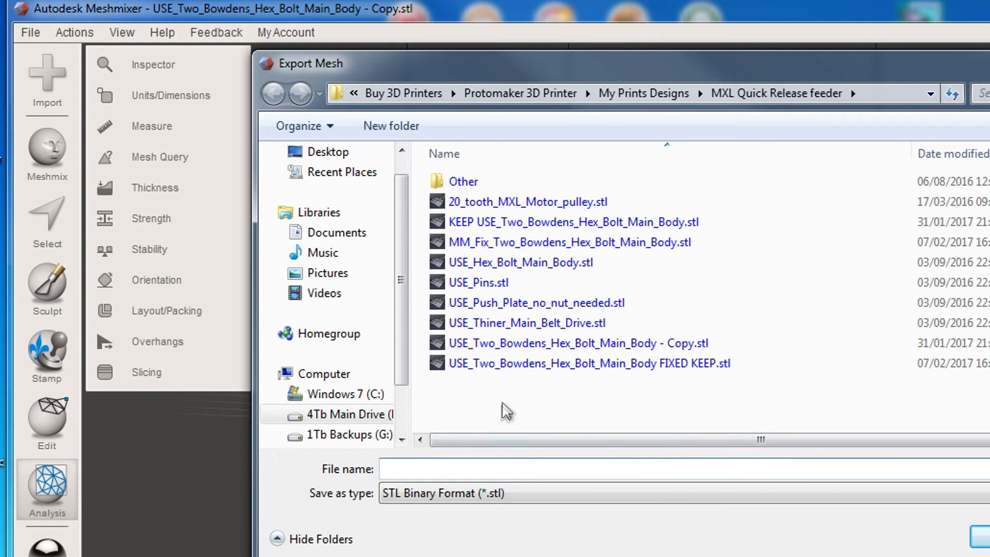
left_click(588, 362)
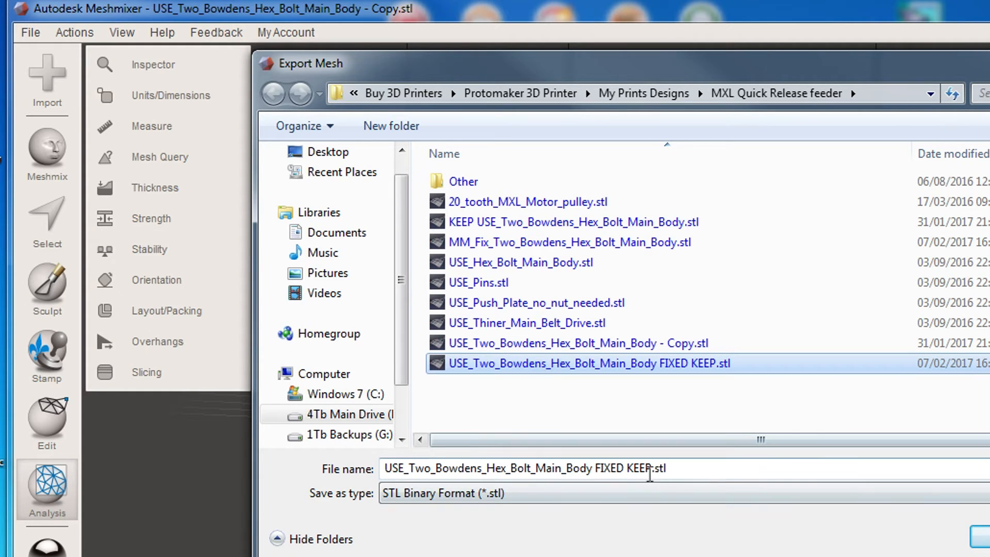
triple_click(523, 468)
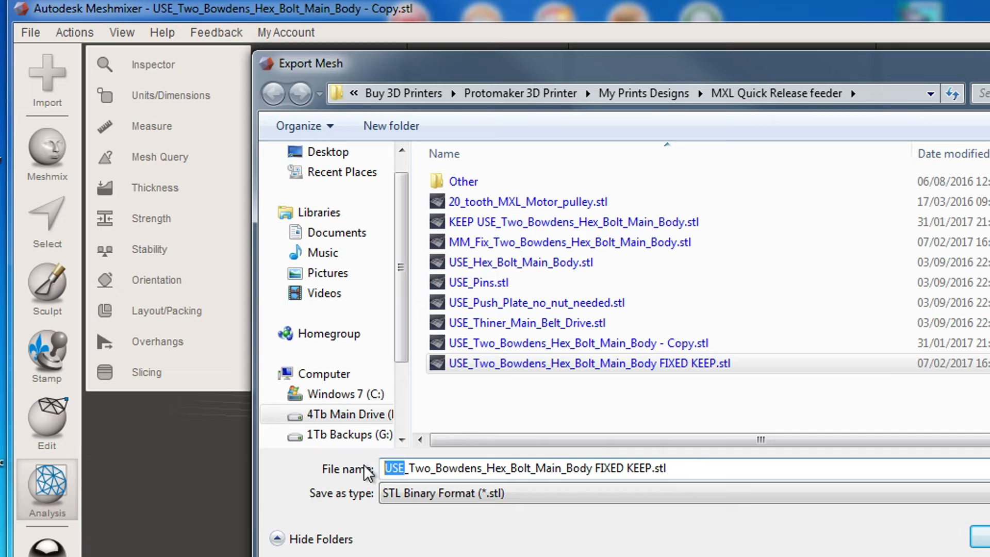
type("2")
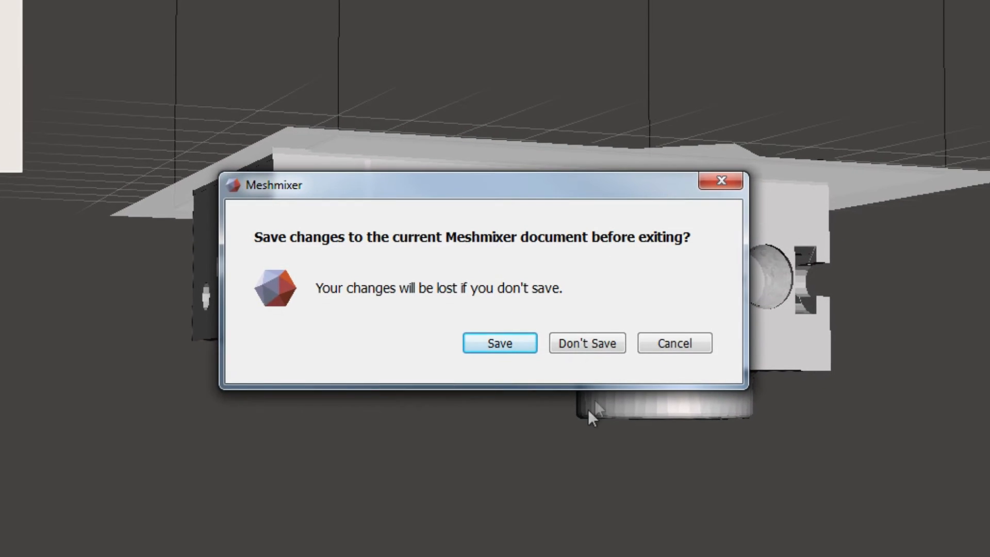
mouse_move(674, 343)
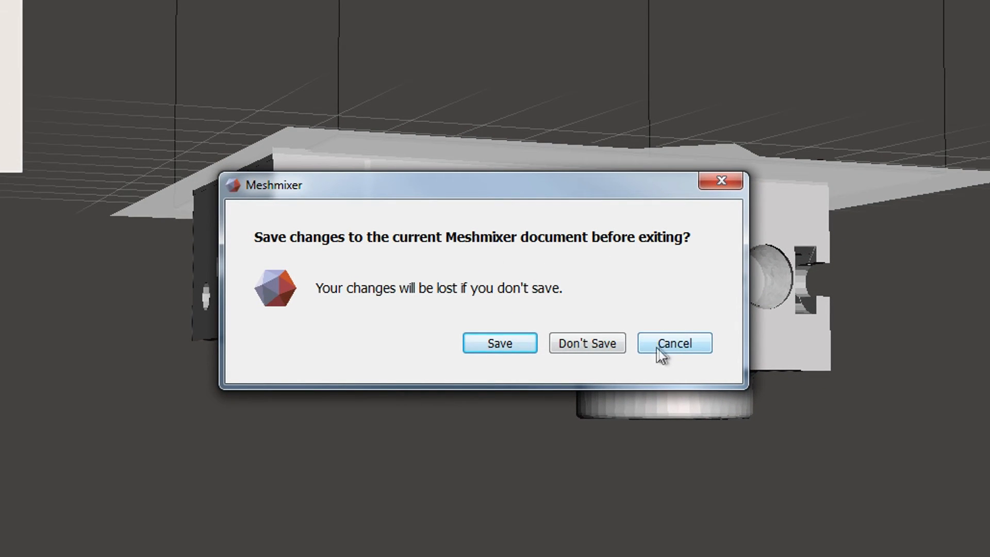
- Leave Meshmixer without saving and pick the exported FIXED KEEP STL for netfabb
left_click(585, 343)
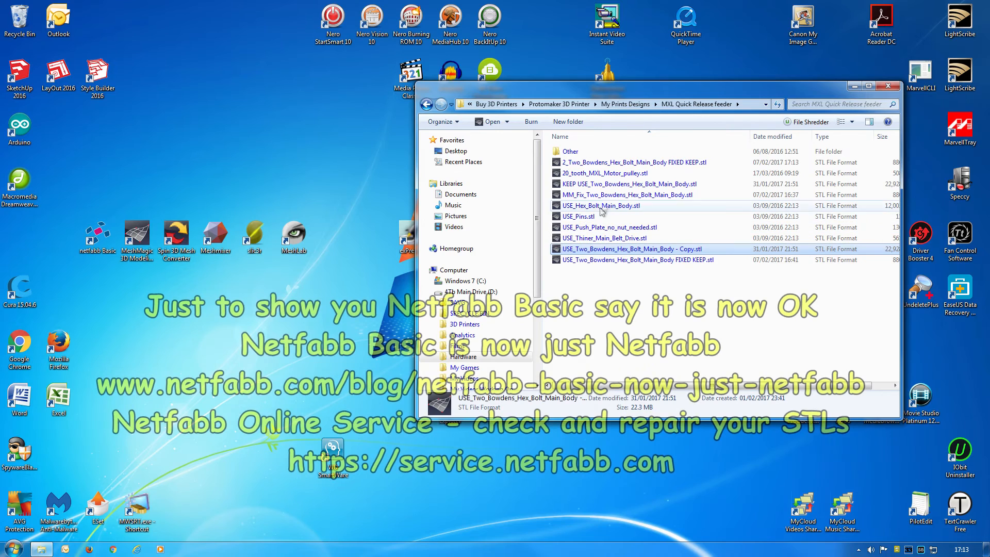
left_click(632, 162)
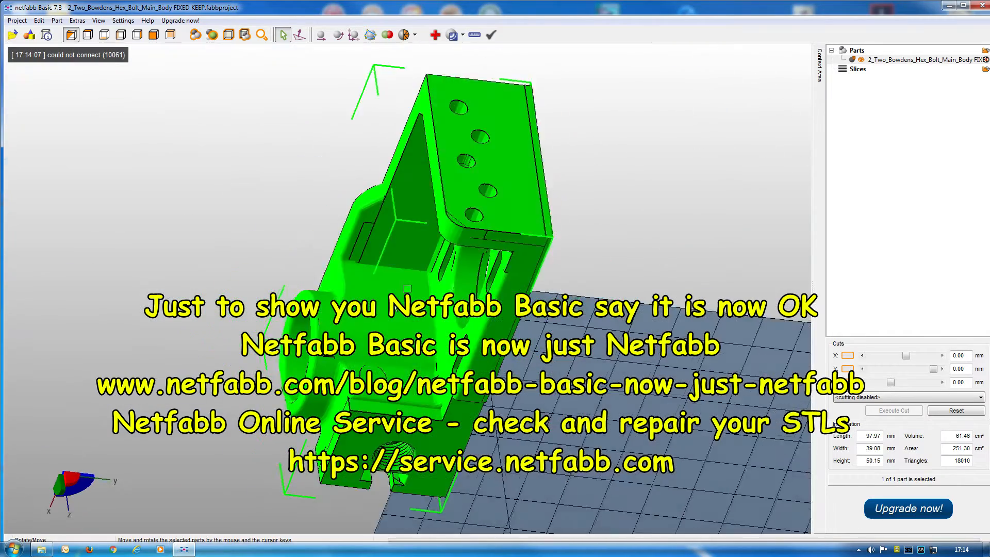
- Bring up the part actions for the loaded FIXED KEEP bracket (18010 triangles)
right_click(413, 297)
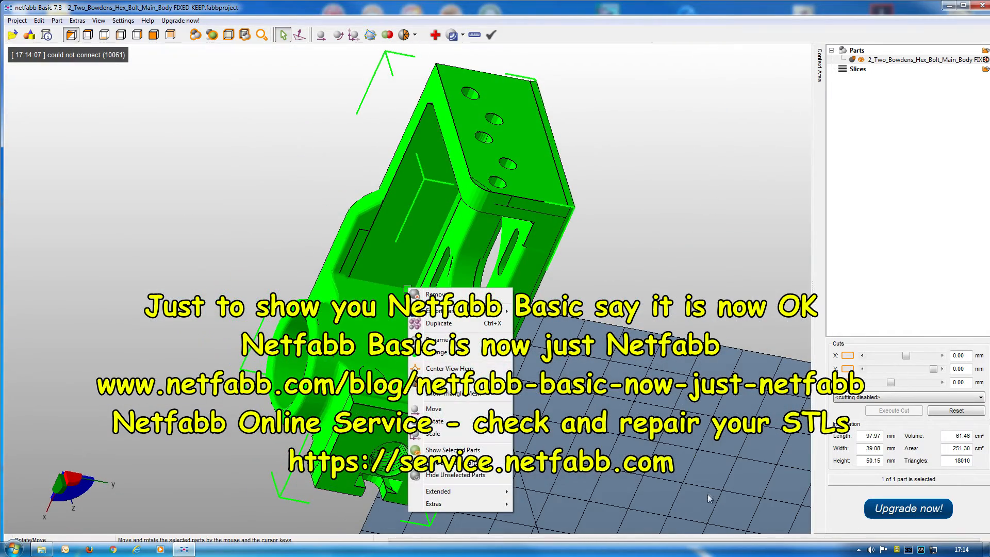